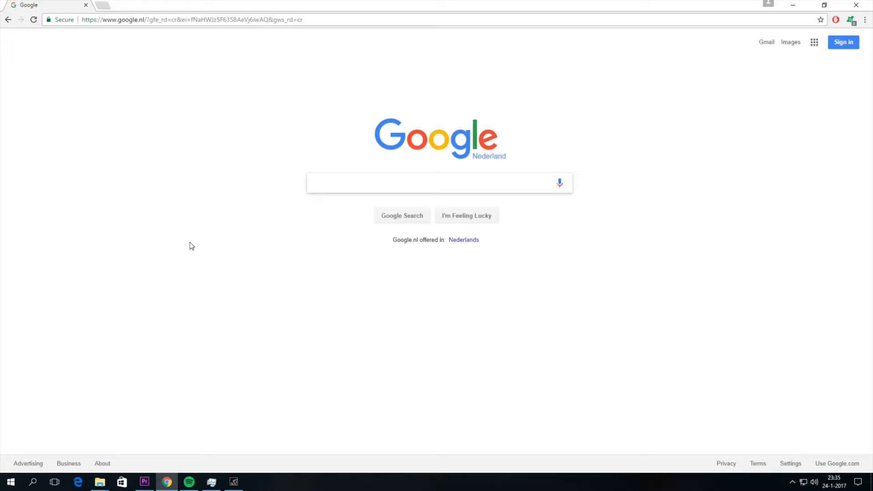
- Search Google for "flights" and go to the Google Flights site
{"action": "left_click", "coordinate": [434, 183]}
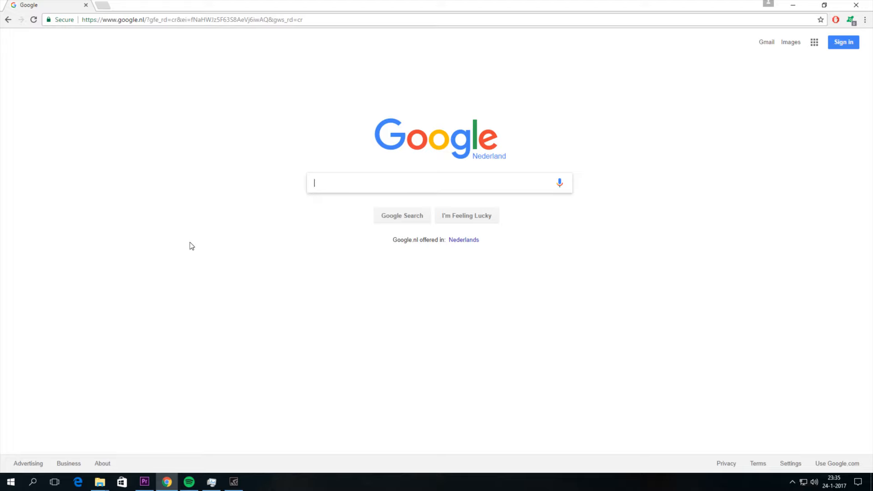
{"action": "type", "text": "flights"}
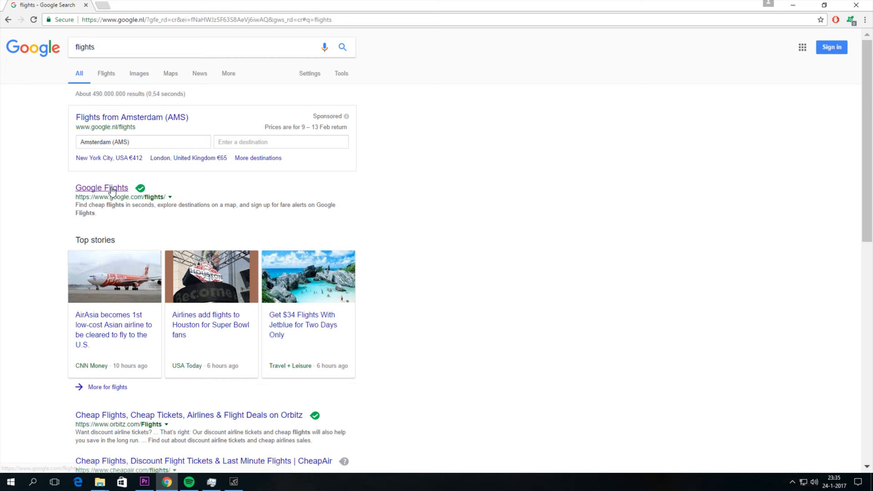
{"action": "left_click", "coordinate": [101, 187]}
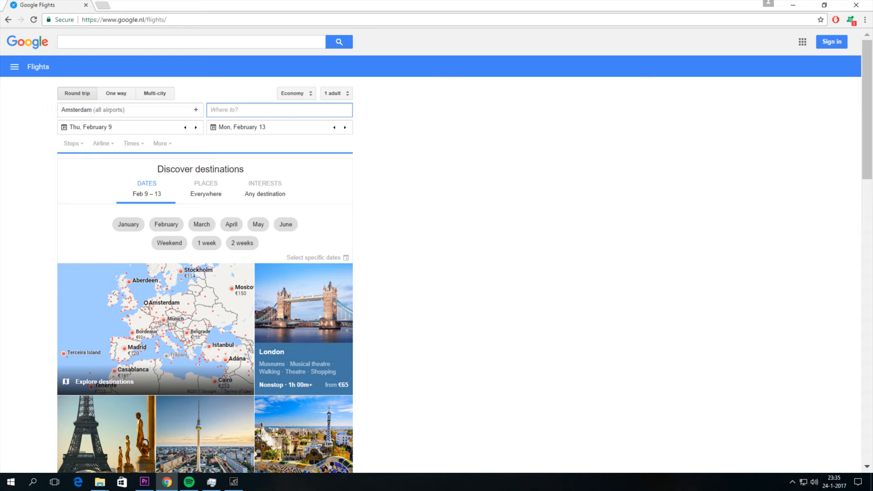
- Set the departure date to Friday, February 10 for a trip from Amsterdam
{"action": "left_click", "coordinate": [278, 110]}
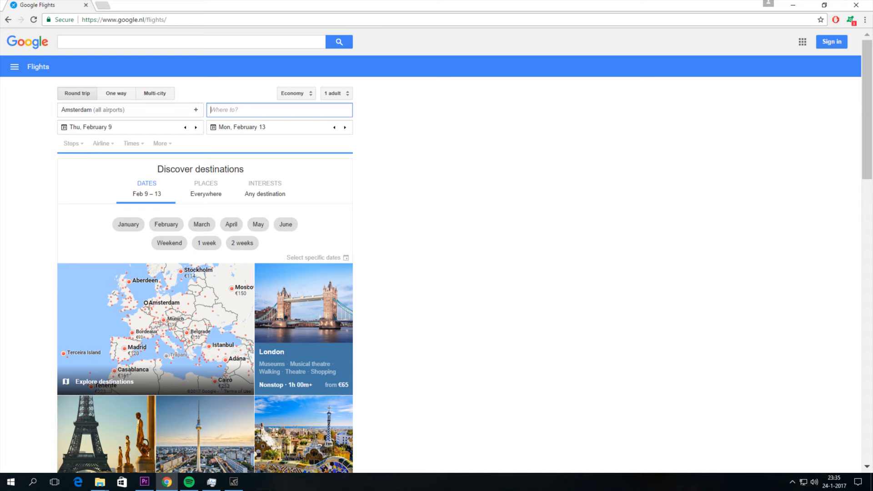
{"action": "left_click", "coordinate": [89, 127]}
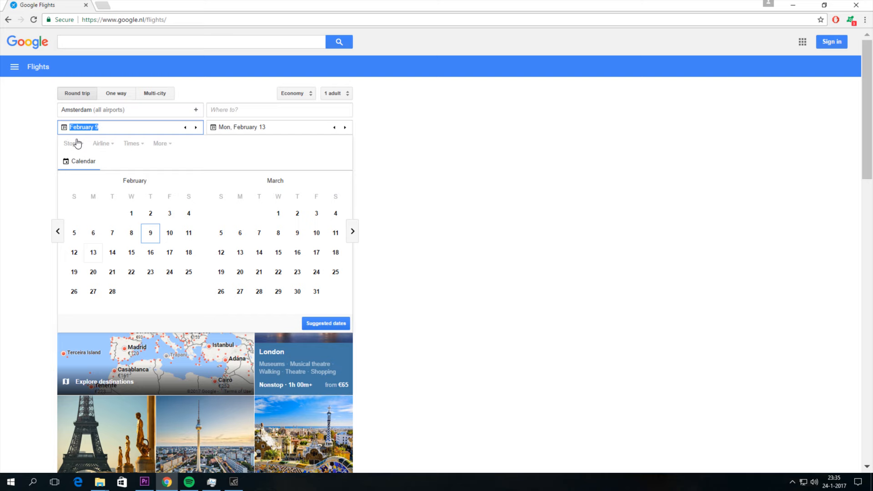
{"action": "mouse_move", "coordinate": [188, 233]}
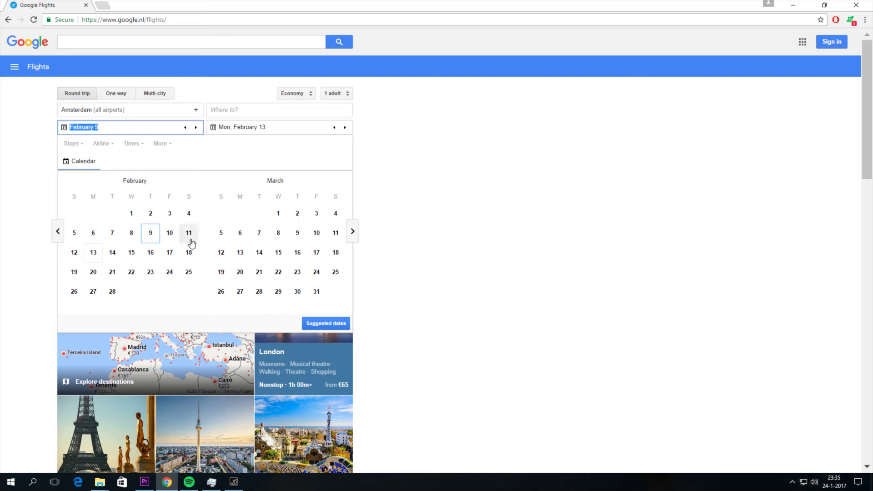
{"action": "left_click", "coordinate": [169, 233]}
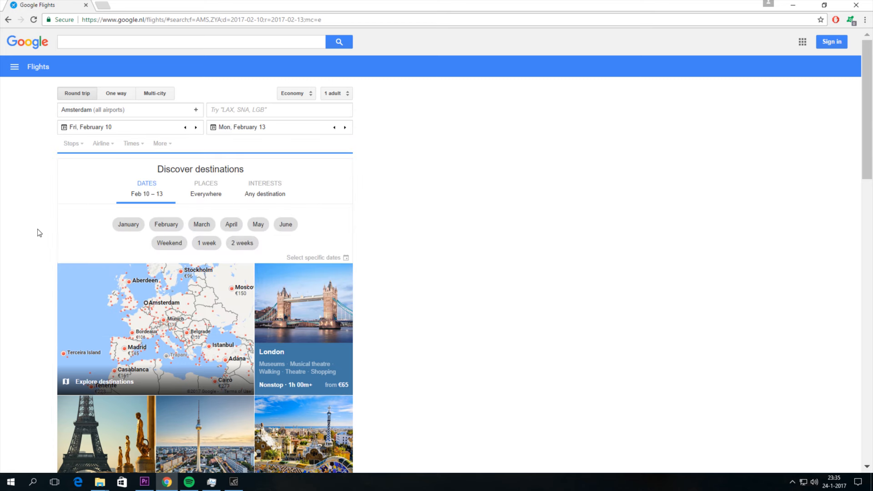
- Choose Rome from the suggested destinations and show round-trip flights for Feb 10–13
{"action": "scroll", "scroll_direction": "down", "scroll_amount": 3}
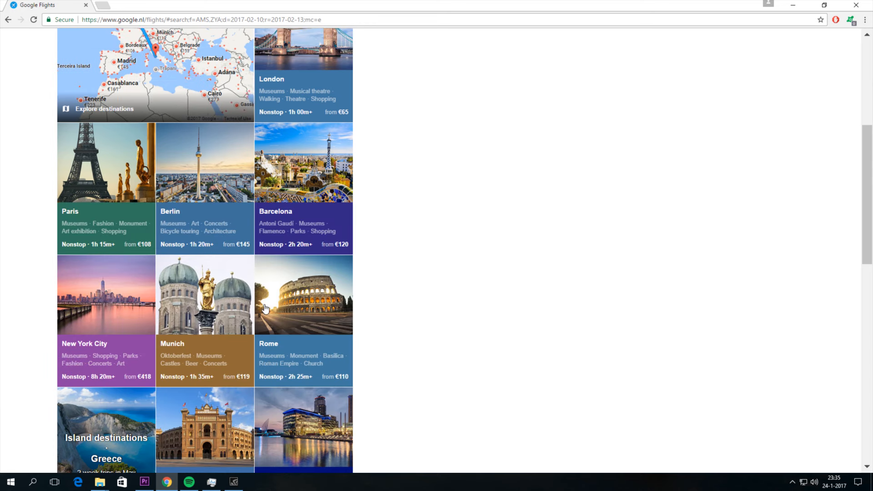
{"action": "scroll", "scroll_direction": "down", "scroll_amount": 3}
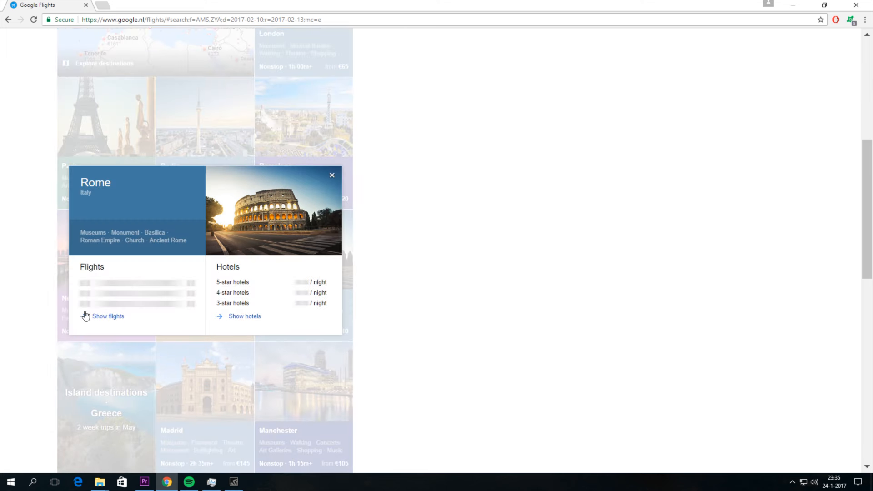
{"action": "left_click", "coordinate": [108, 315]}
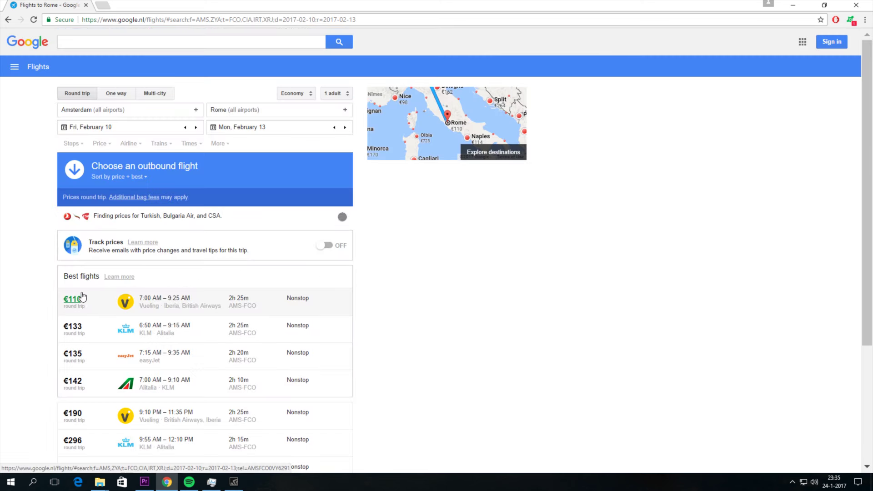
- Choose the cheapest nonstop Vueling outbound flight to Rome
{"action": "left_click", "coordinate": [72, 299]}
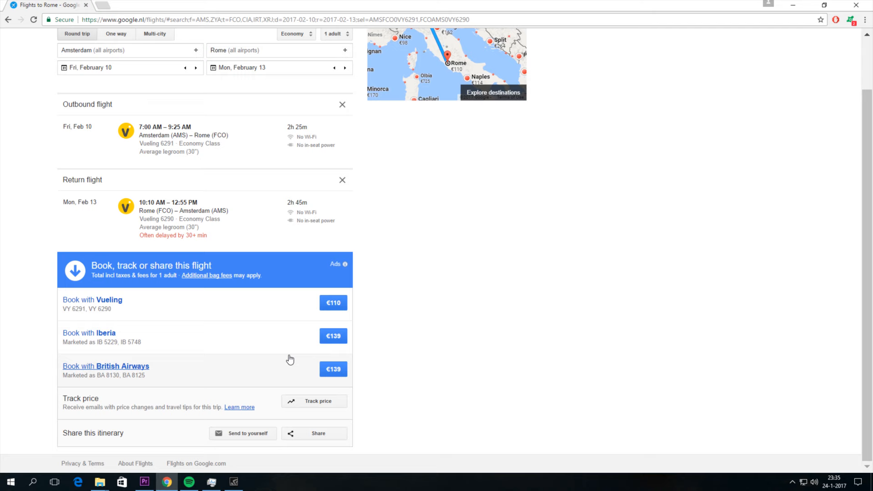
{"action": "mouse_move", "coordinate": [277, 329]}
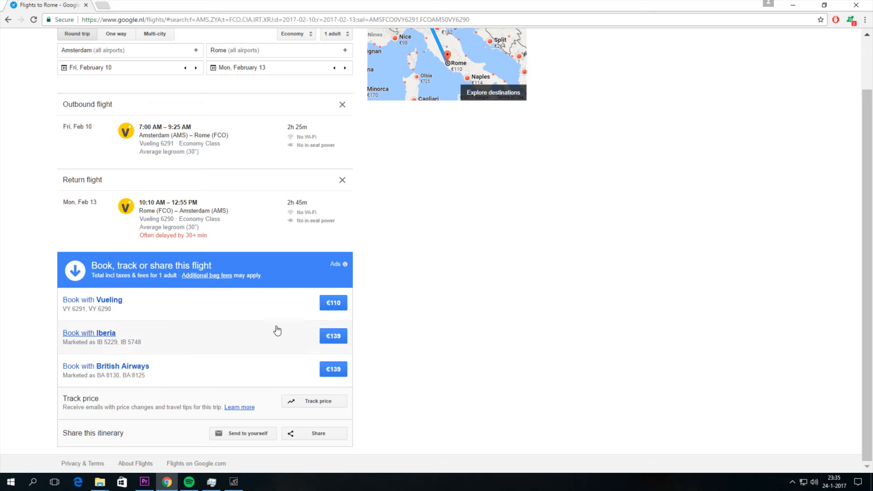
{"action": "mouse_move", "coordinate": [215, 280]}
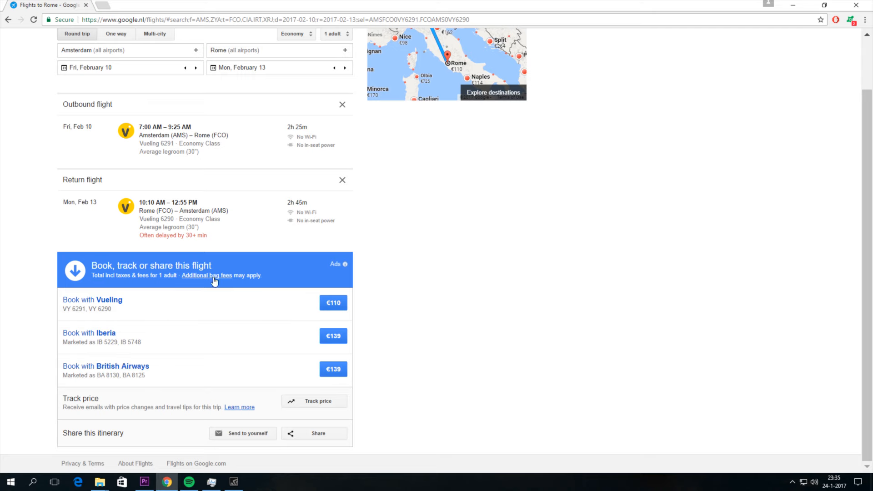
{"action": "mouse_move", "coordinate": [294, 408]}
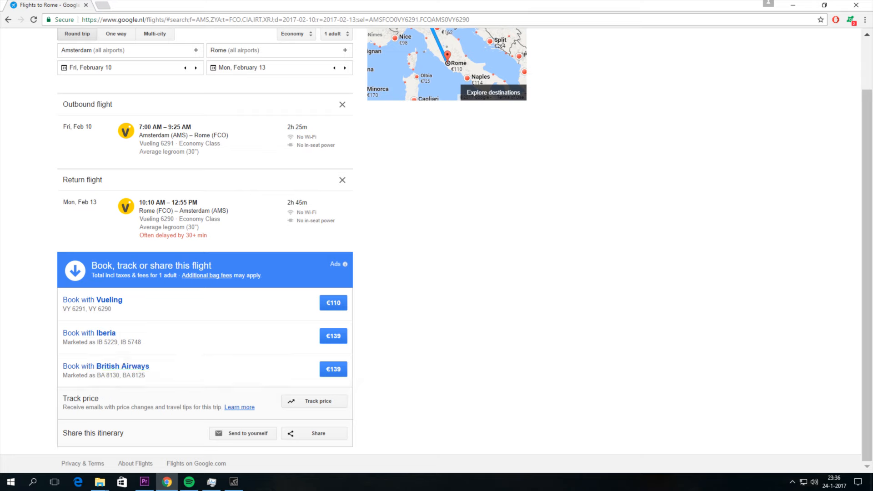
{"action": "mouse_move", "coordinate": [202, 415]}
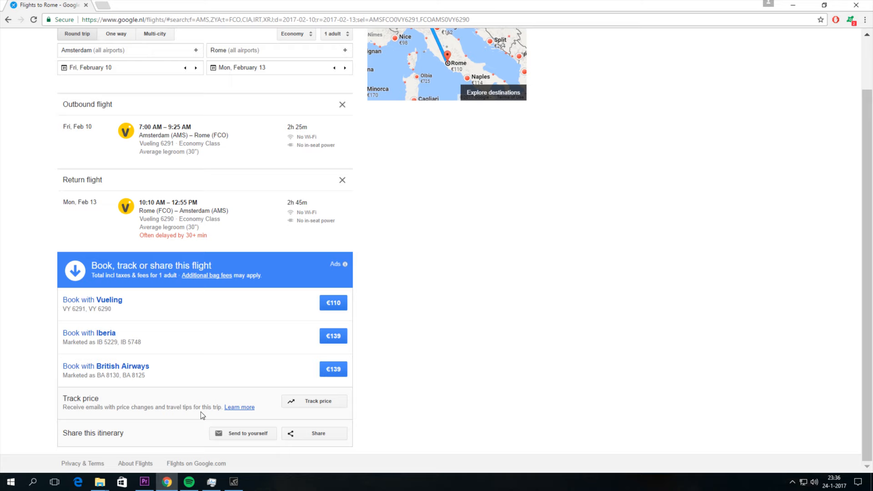
{"action": "mouse_move", "coordinate": [409, 392]}
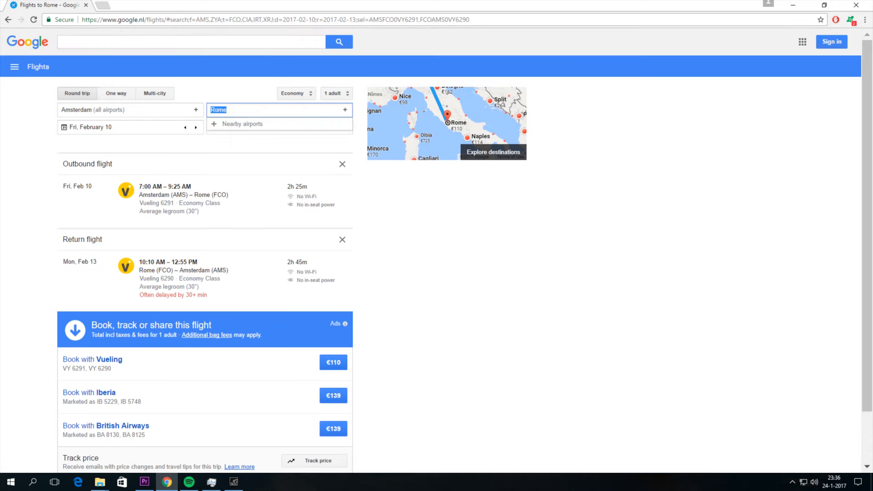
- Change the destination to Sydney, Australia
{"action": "type", "text": "sydne"}
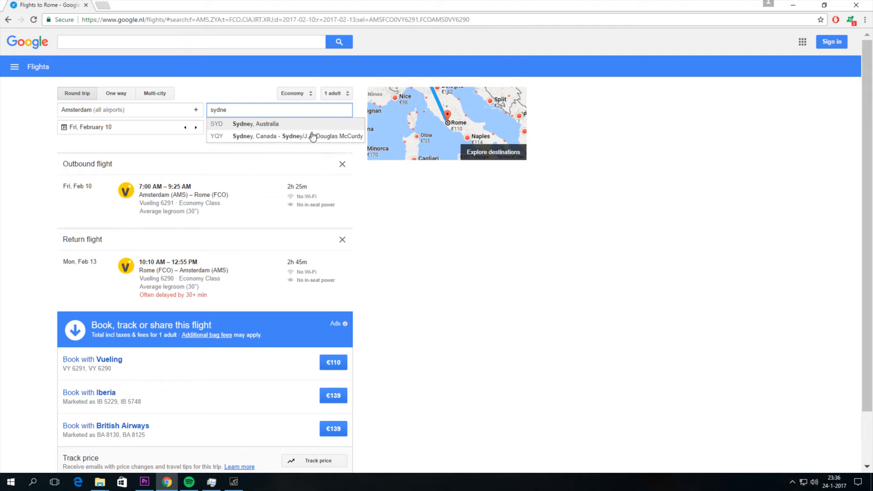
{"action": "left_click", "coordinate": [255, 123]}
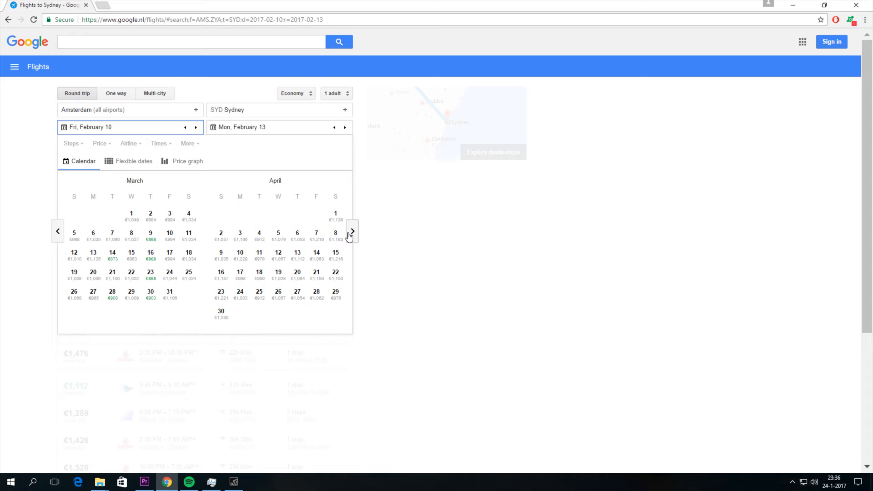
{"action": "mouse_move", "coordinate": [336, 232]}
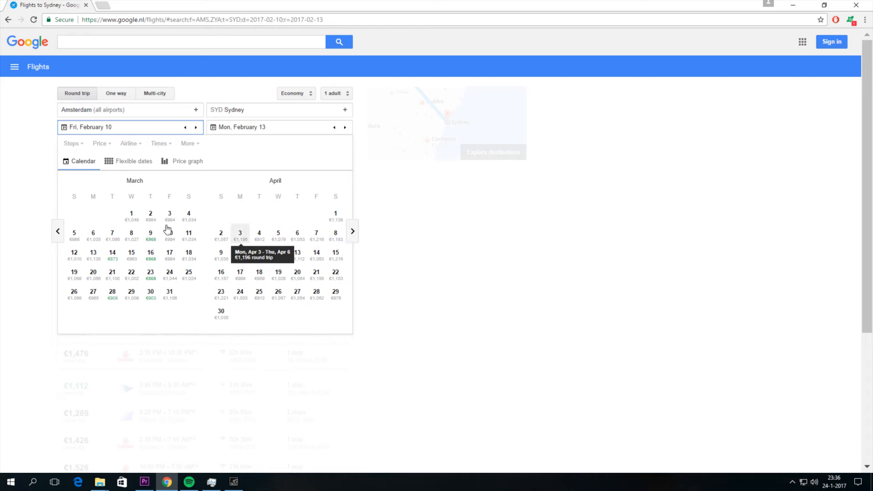
- Move the travel dates to depart Friday, May 5, returning May 12
{"action": "left_click", "coordinate": [352, 231]}
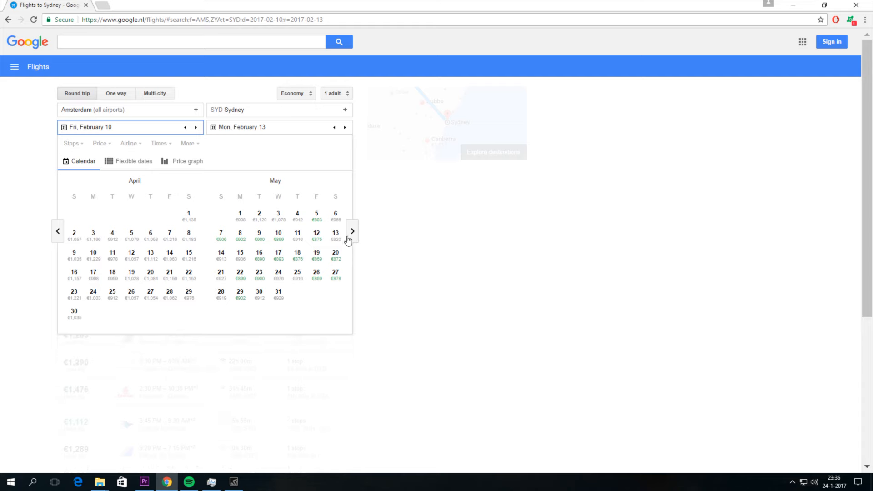
{"action": "left_click", "coordinate": [353, 230]}
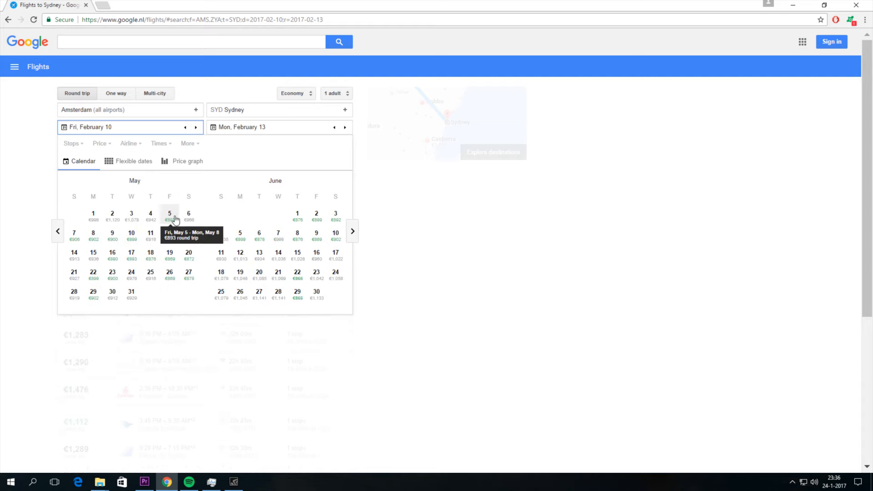
{"action": "left_click", "coordinate": [169, 212]}
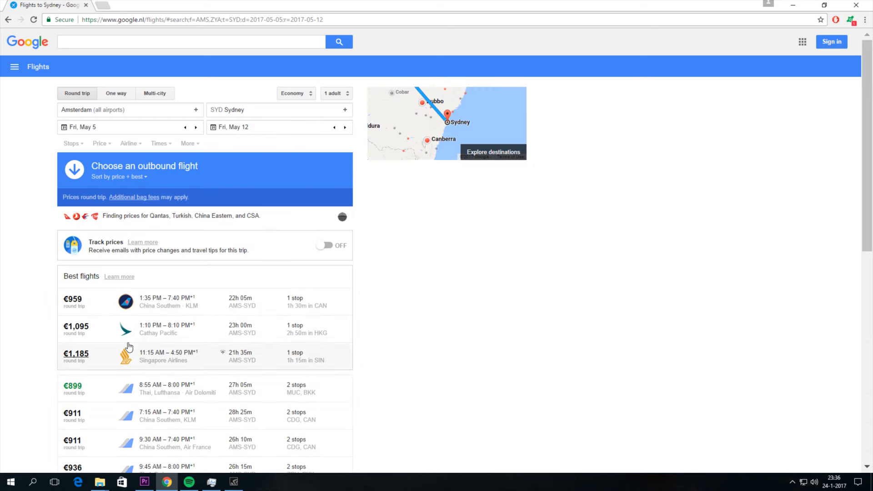
{"action": "mouse_move", "coordinate": [73, 300]}
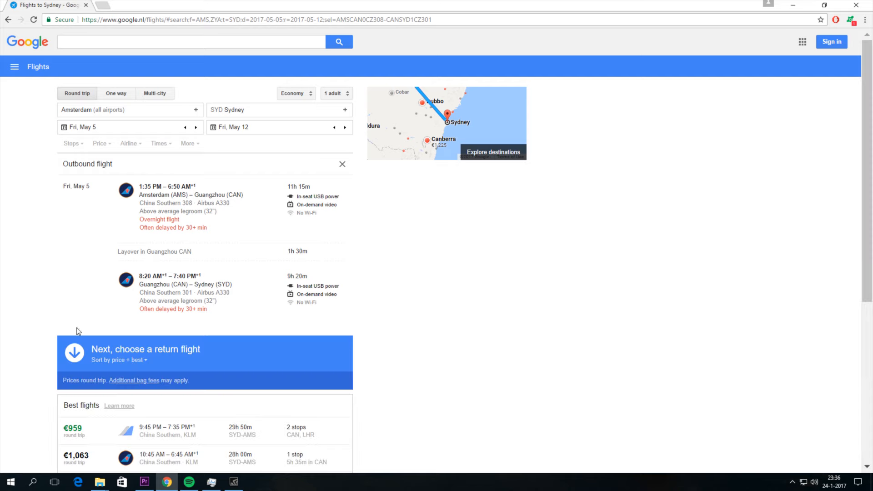
- Choose the €959 China Southern return flight from Sydney and review the booking details
{"action": "left_click", "coordinate": [73, 428]}
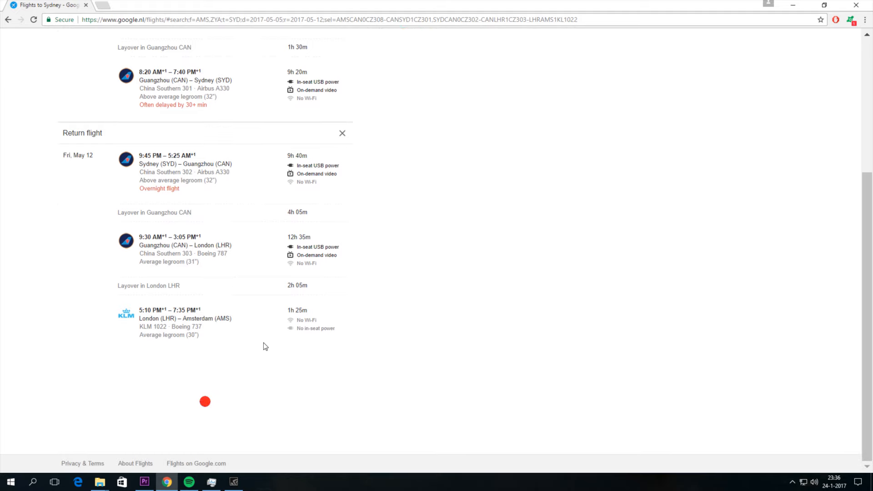
{"action": "scroll", "scroll_direction": "down", "scroll_amount": 3}
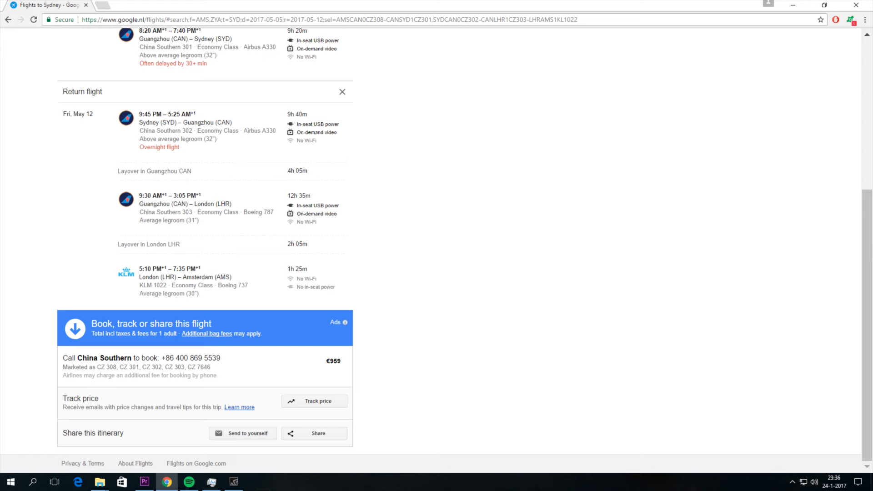
{"action": "mouse_move", "coordinate": [342, 371]}
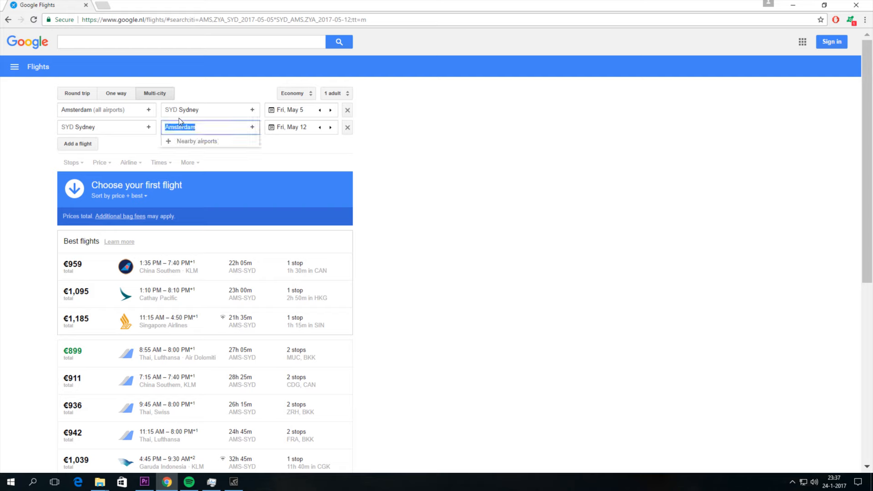
- Make Hong Kong (HKG) the second leg's destination
{"action": "type", "text": "ho"}
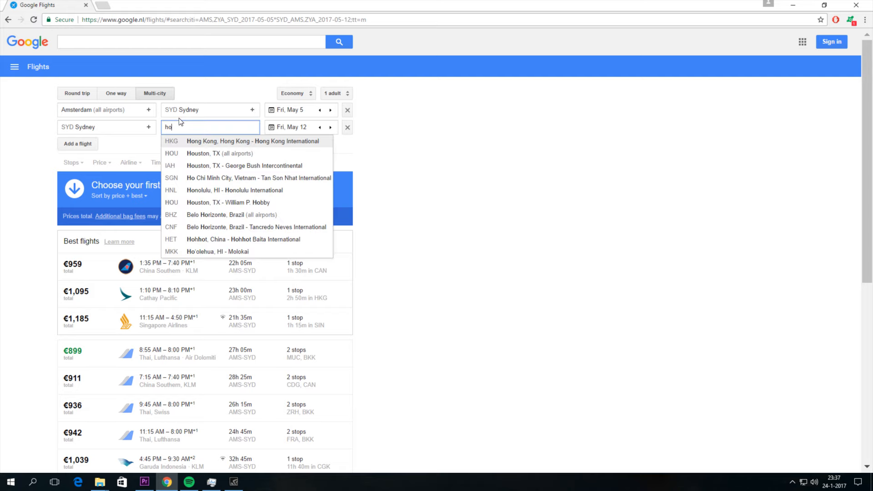
{"action": "type", "text": "ng"}
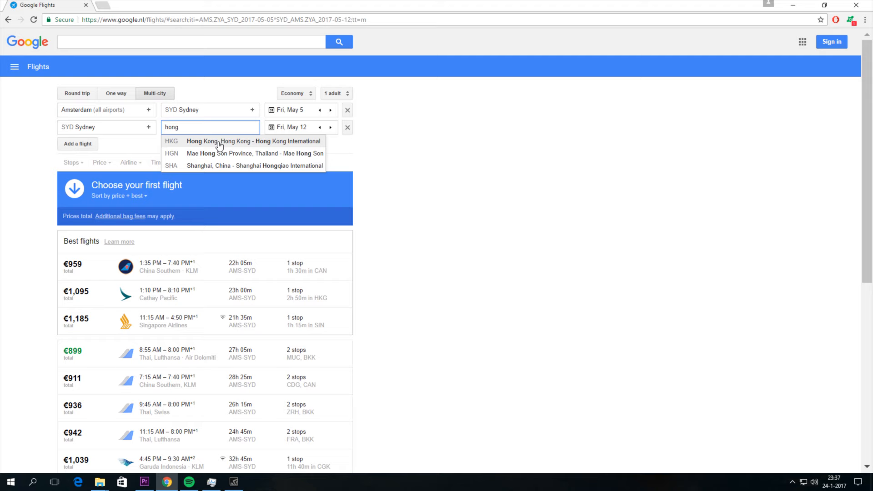
{"action": "left_click", "coordinate": [253, 141]}
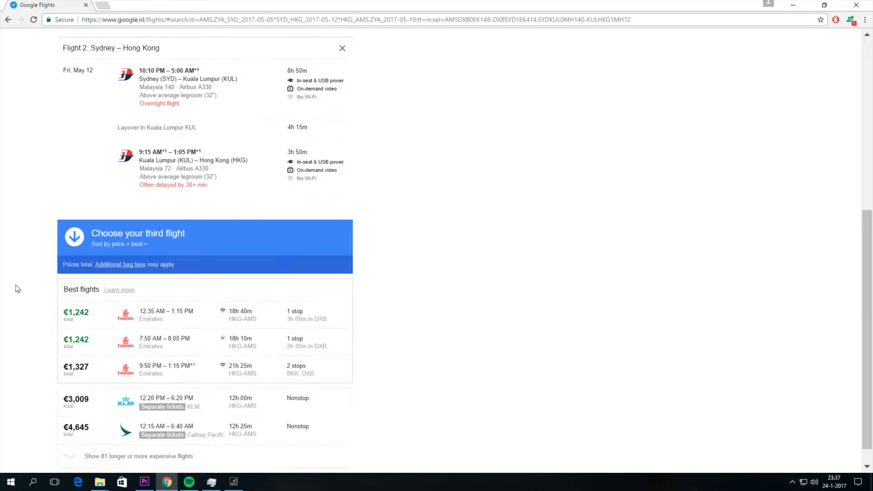
- Select the €1,242 Emirates flight to Amsterdam, completing the itinerary at €2,886
{"action": "left_click", "coordinate": [204, 315]}
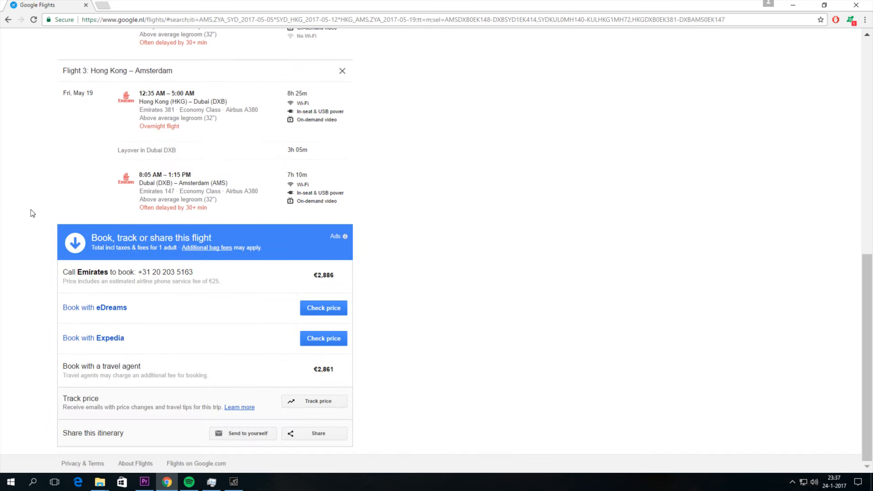
{"action": "mouse_move", "coordinate": [335, 274]}
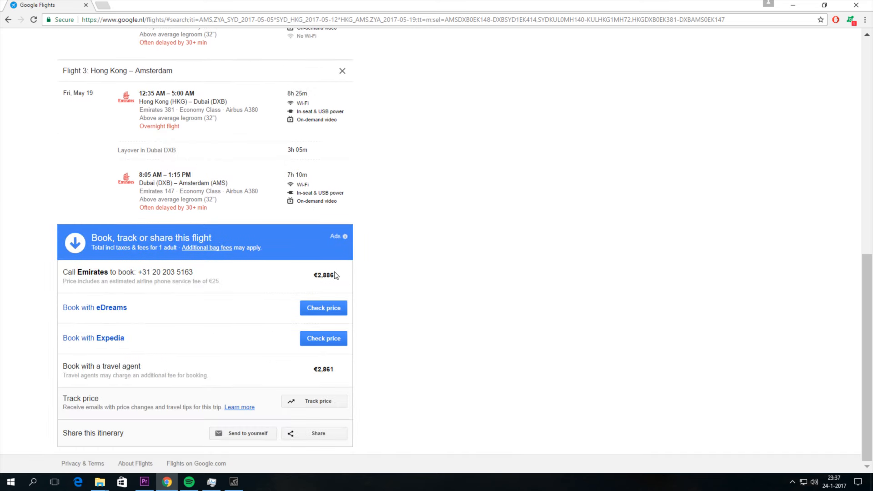
{"action": "double_click", "coordinate": [327, 274]}
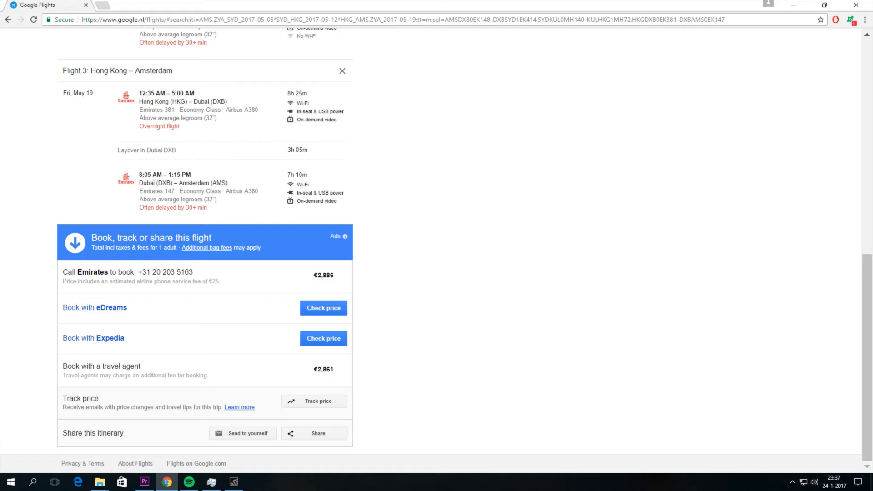
{"action": "scroll", "scroll_direction": "up", "scroll_amount": 3}
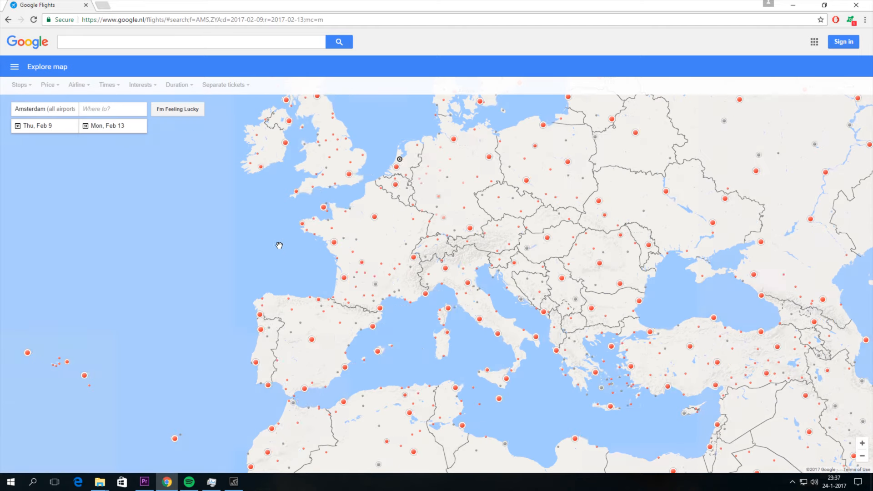
- Set the Explore map travel dates to March 4–8
{"action": "left_click", "coordinate": [40, 125]}
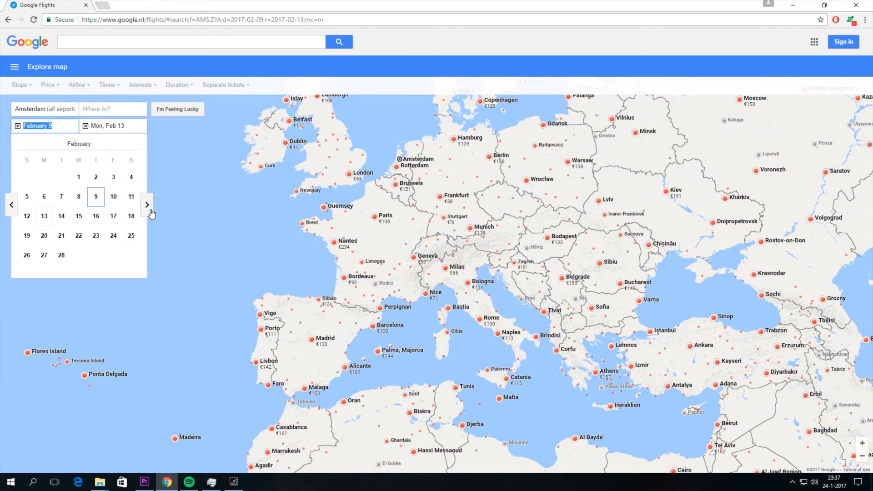
{"action": "left_click", "coordinate": [147, 204]}
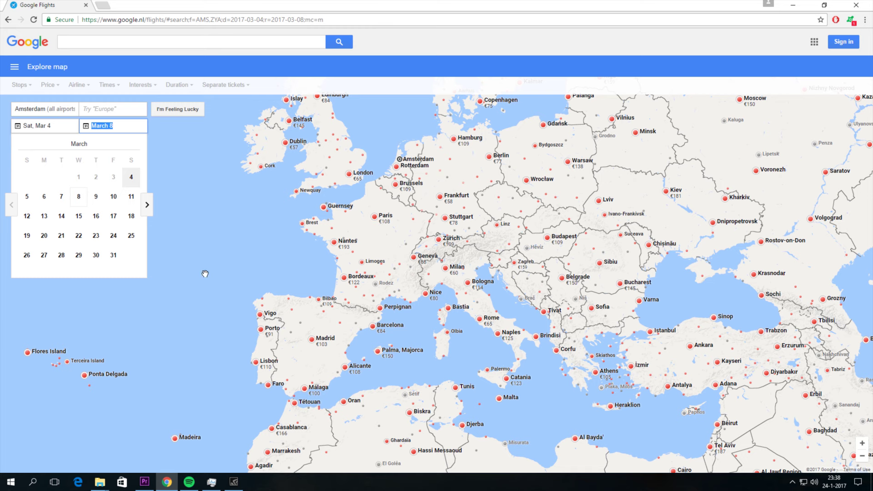
{"action": "left_click", "coordinate": [78, 196]}
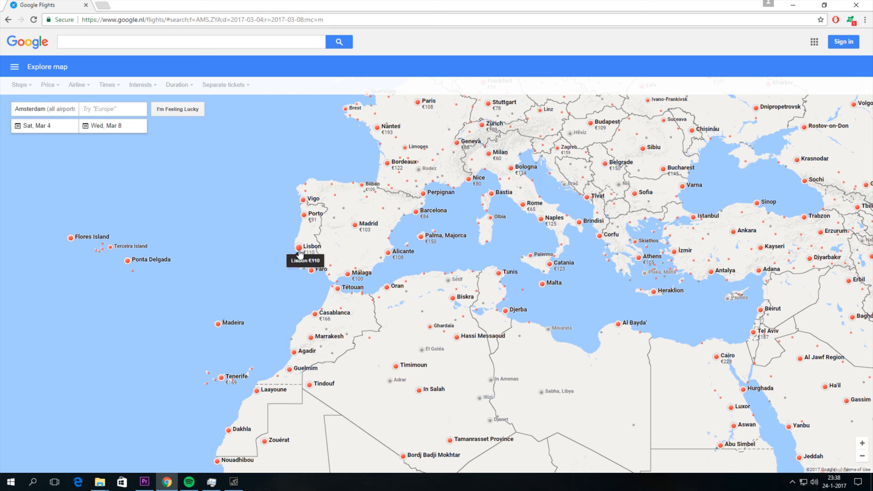
- Check flight and hotel prices for Lisbon, Catania and Athens, ending on Athens from €105
{"action": "left_click", "coordinate": [299, 252]}
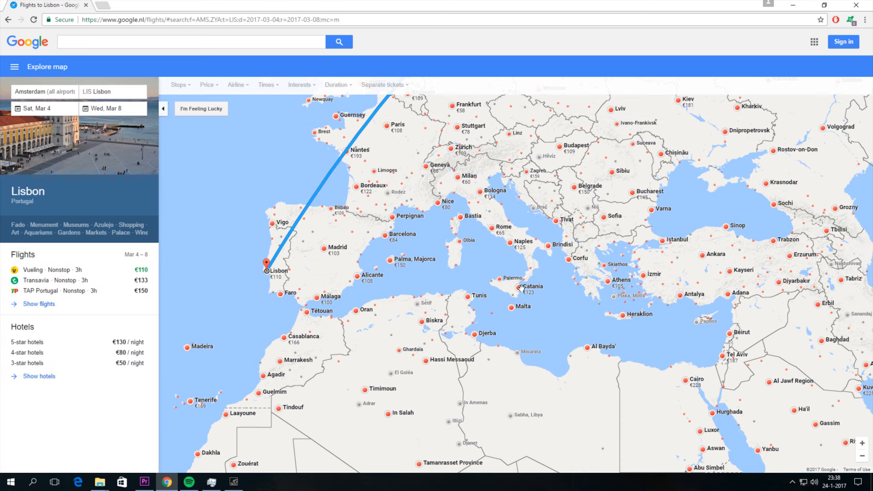
{"action": "left_click", "coordinate": [520, 285]}
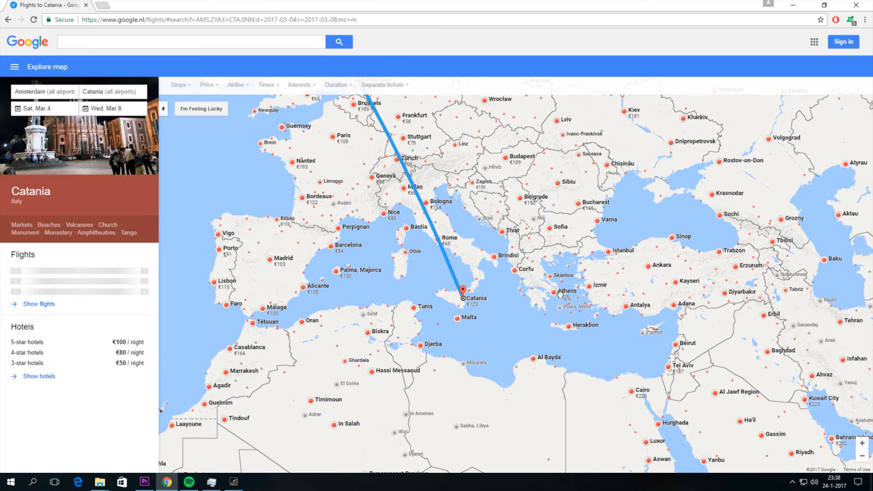
{"action": "mouse_move", "coordinate": [555, 292]}
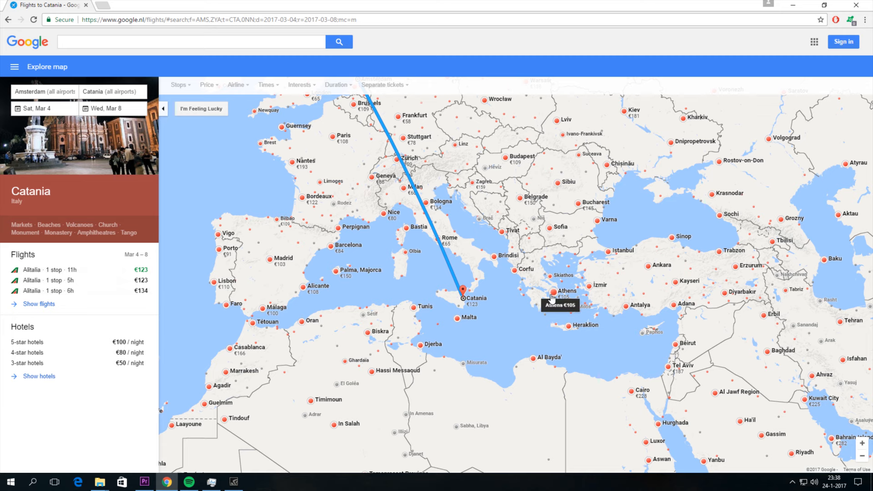
{"action": "left_click", "coordinate": [558, 290]}
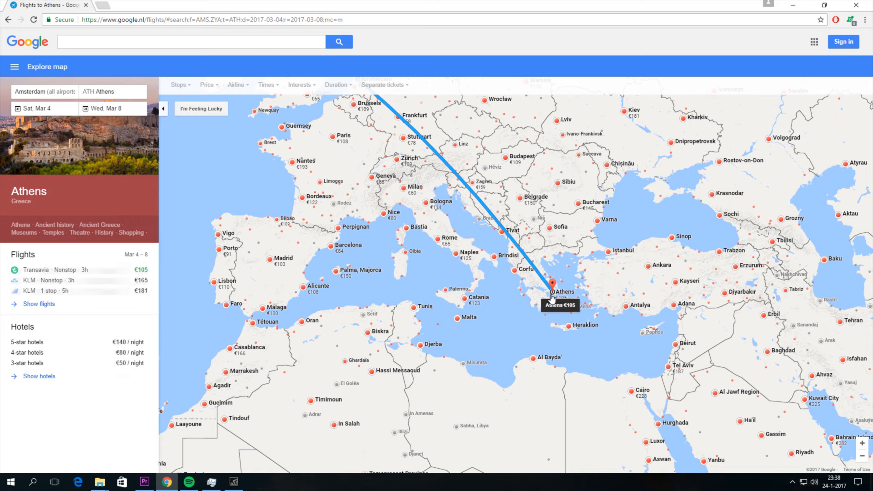